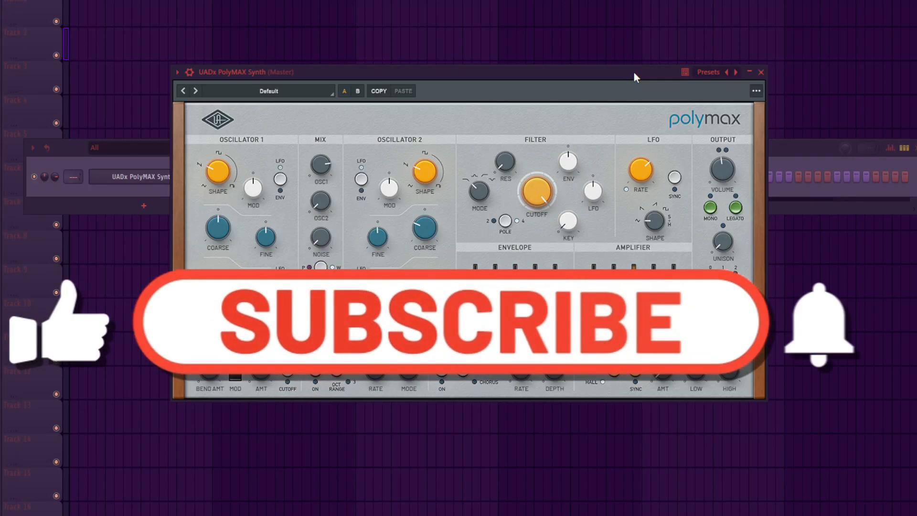
Browse the PolyMAX preset list and load the BuzzBass preset.
{"action": "left_click", "coordinate": [449, 329]}
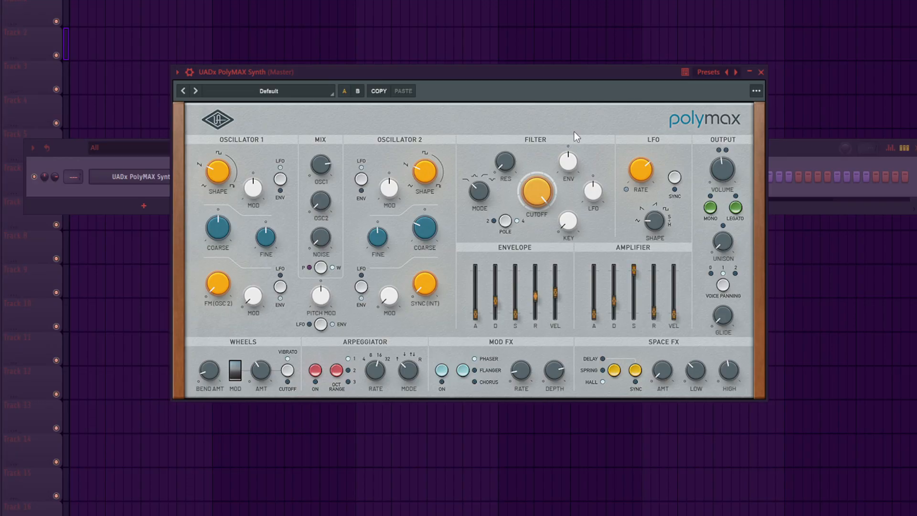
{"action": "left_click", "coordinate": [292, 92]}
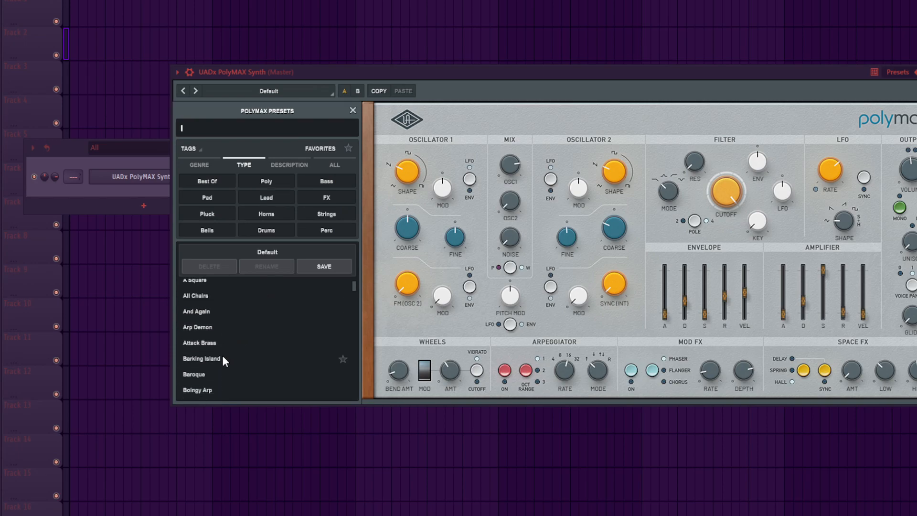
{"action": "scroll", "scroll_direction": "down", "scroll_amount": 3}
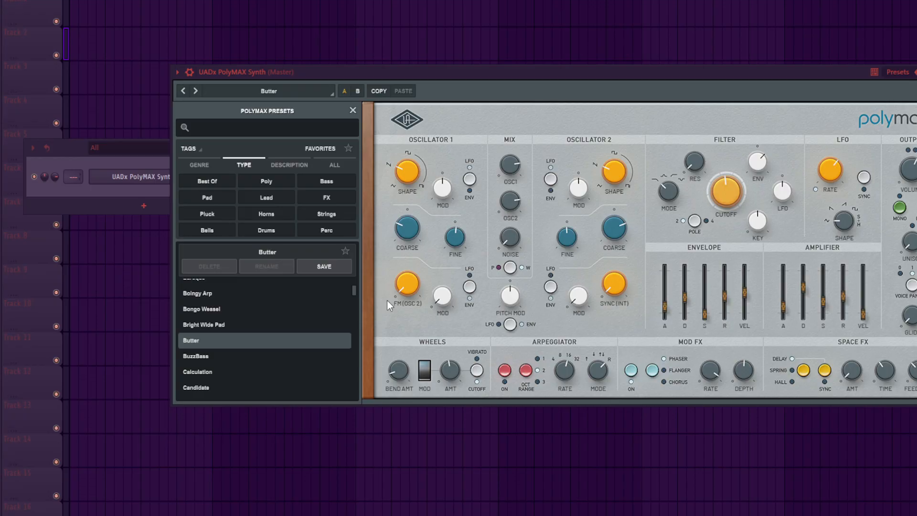
{"action": "mouse_move", "coordinate": [506, 209]}
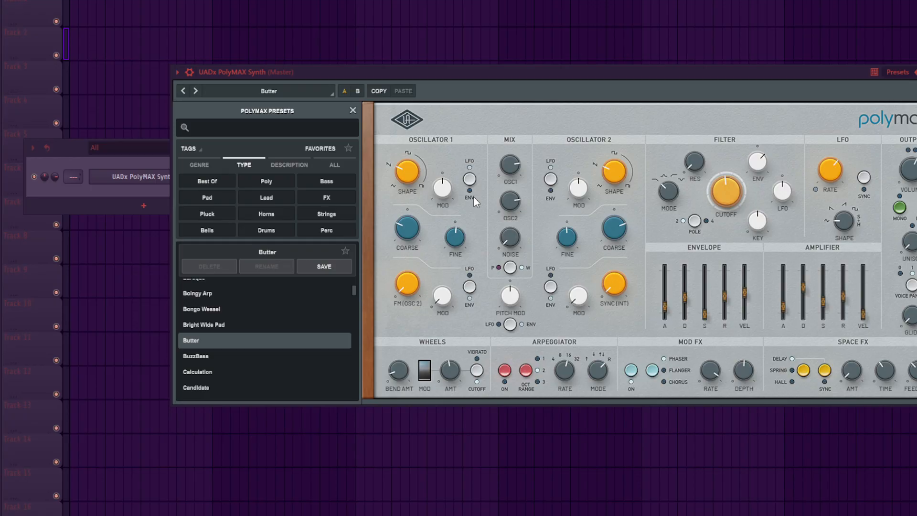
{"action": "mouse_move", "coordinate": [468, 224]}
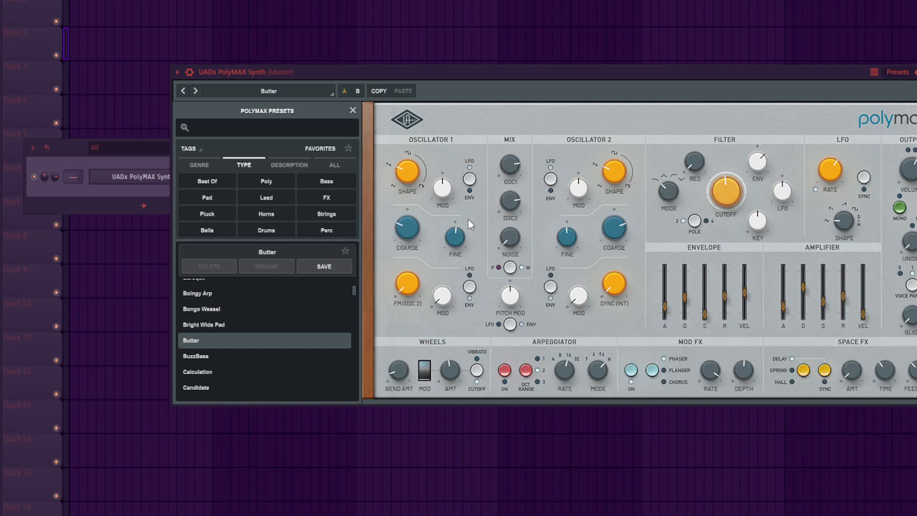
{"action": "mouse_move", "coordinate": [388, 268]}
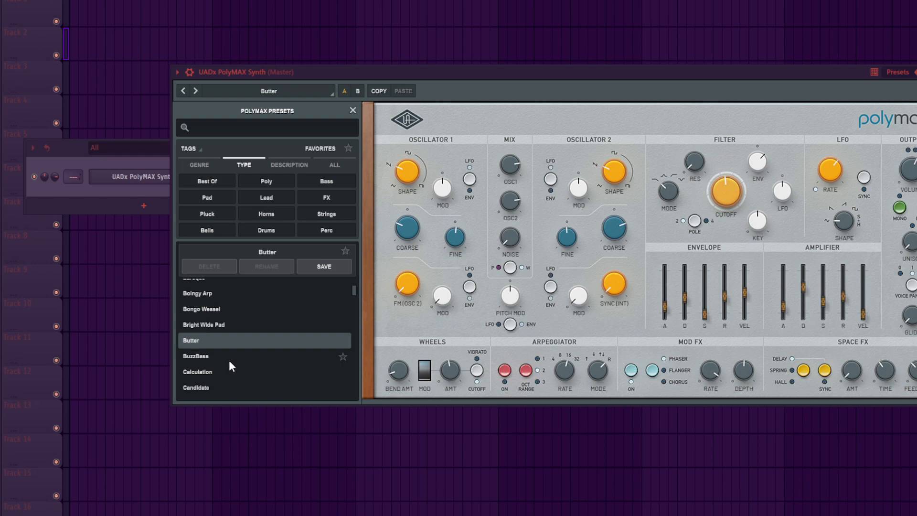
{"action": "left_click", "coordinate": [214, 356]}
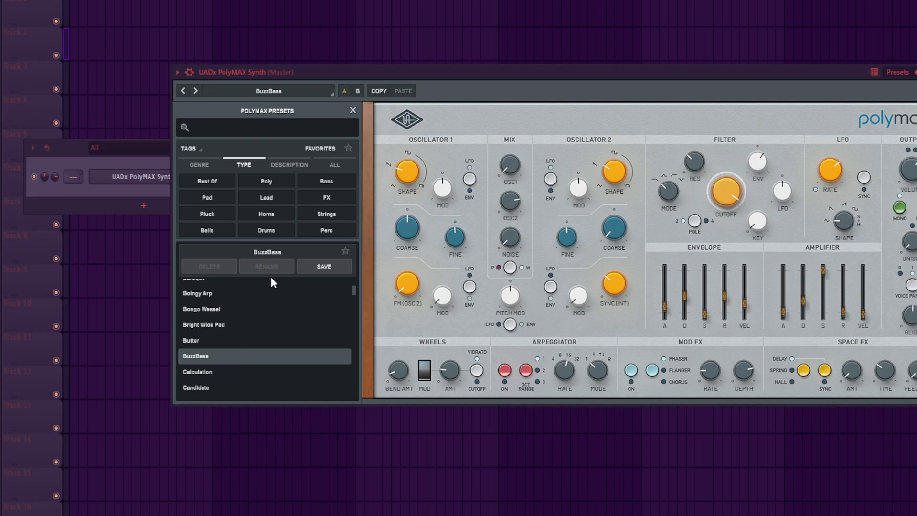
{"action": "mouse_move", "coordinate": [485, 74]}
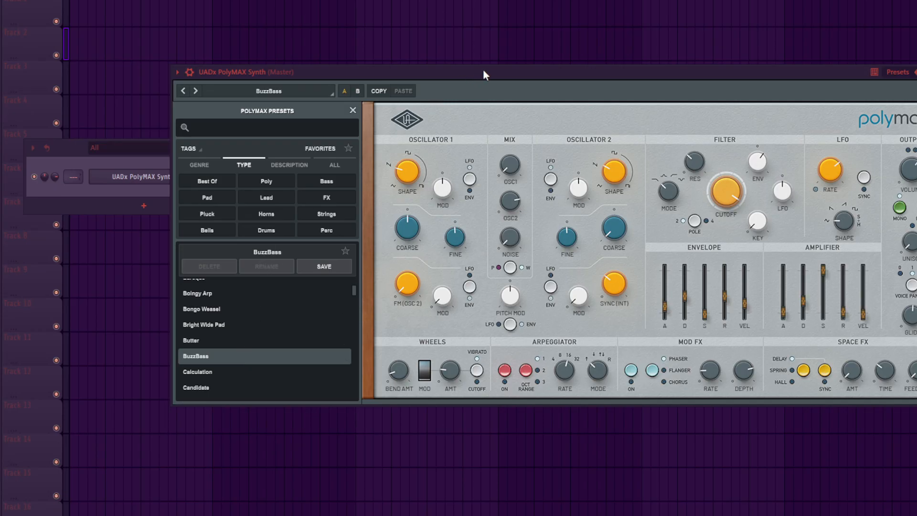
{"action": "mouse_move", "coordinate": [519, 80]}
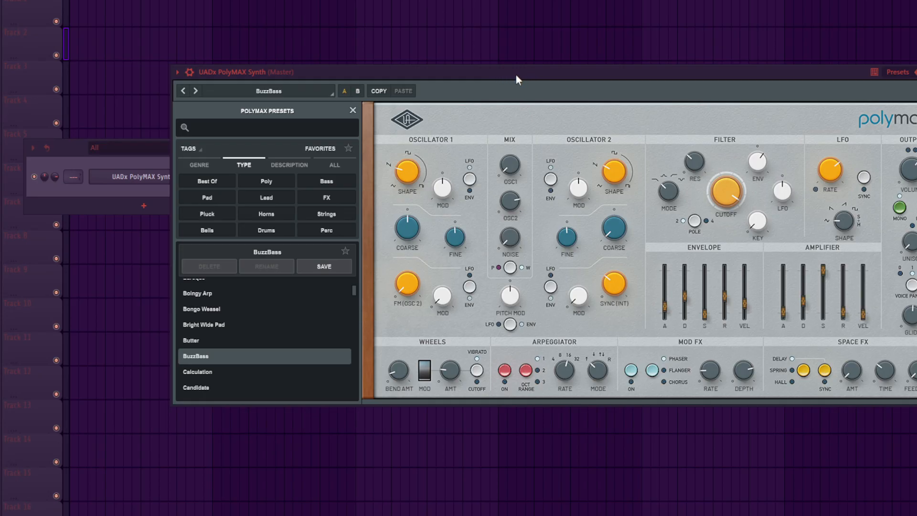
{"action": "mouse_move", "coordinate": [462, 149]}
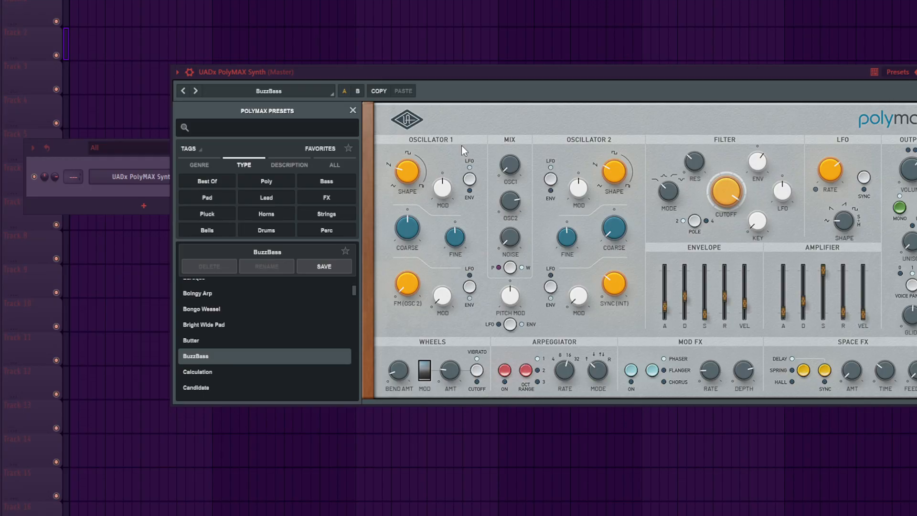
{"action": "mouse_move", "coordinate": [451, 143]}
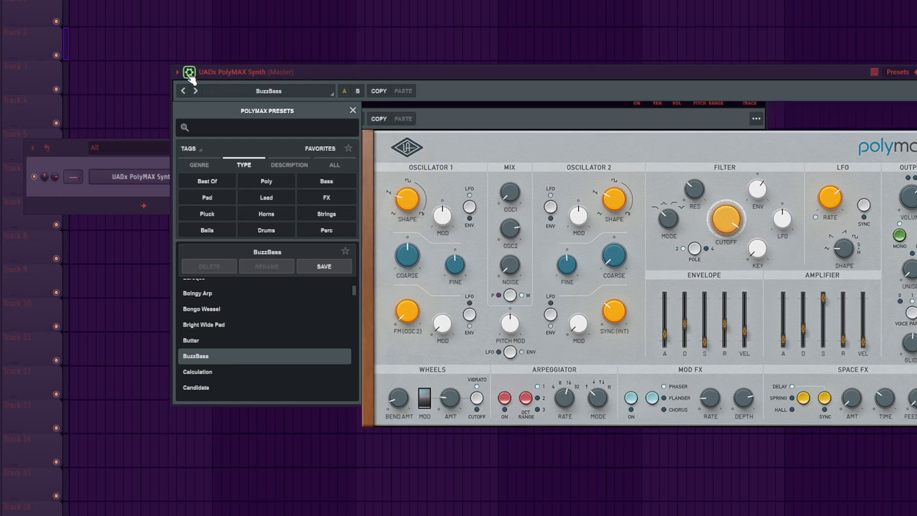
Expand the wrapper toolbar above the PolyMAX plugin window.
{"action": "left_click", "coordinate": [188, 73]}
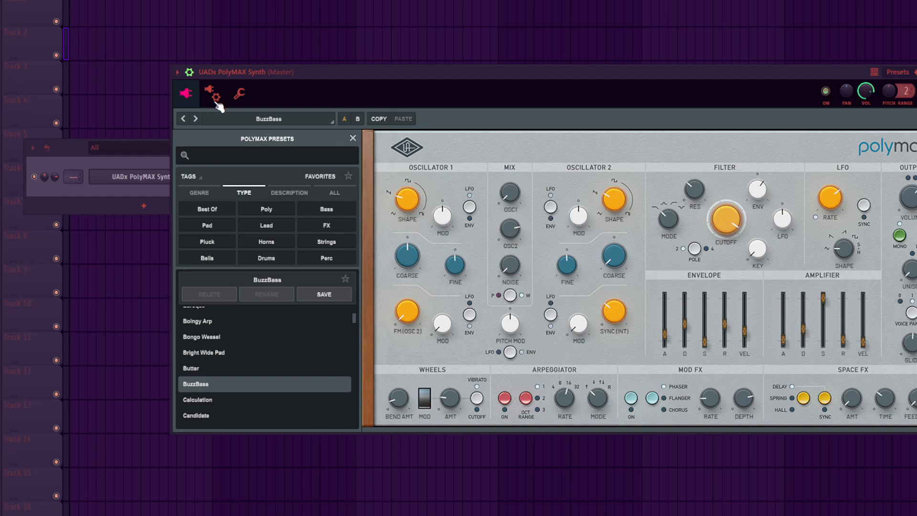
Show the wrapper settings' Troubleshooting compatibility options for PolyMAX.
{"action": "left_click", "coordinate": [213, 93]}
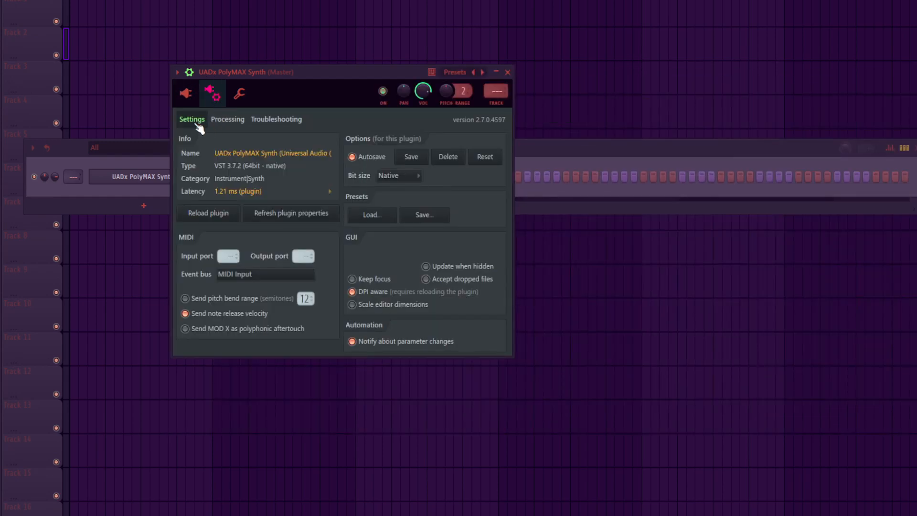
{"action": "mouse_move", "coordinate": [276, 128]}
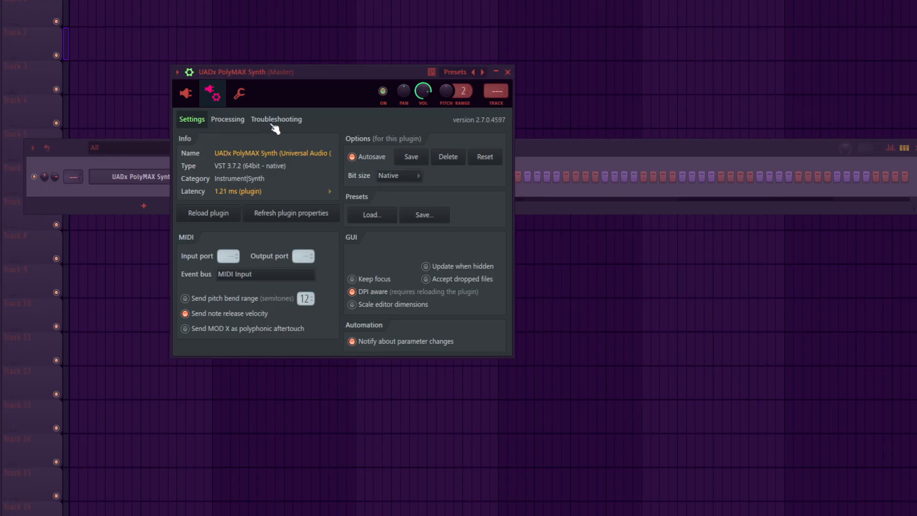
{"action": "left_click", "coordinate": [276, 118]}
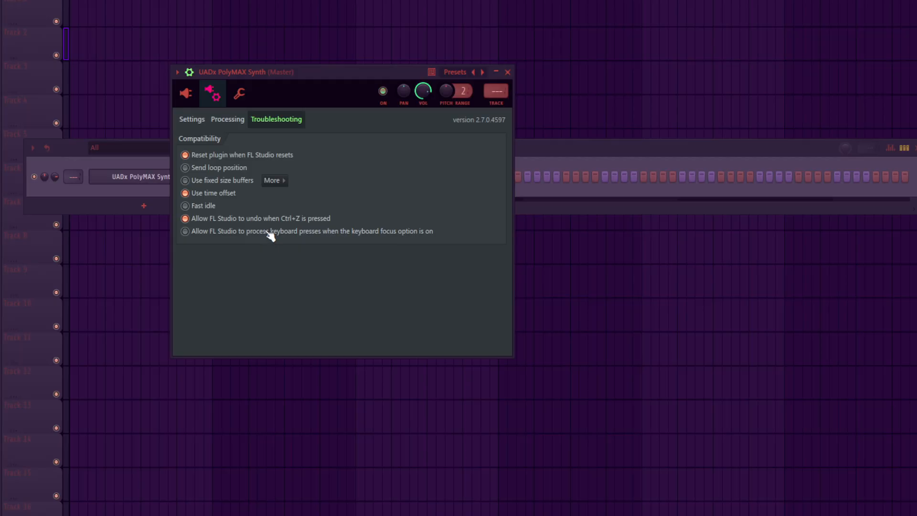
Enable 'Allow FL Studio to process keyboard presses when the keyboard focus option is on'.
{"action": "left_click", "coordinate": [186, 94]}
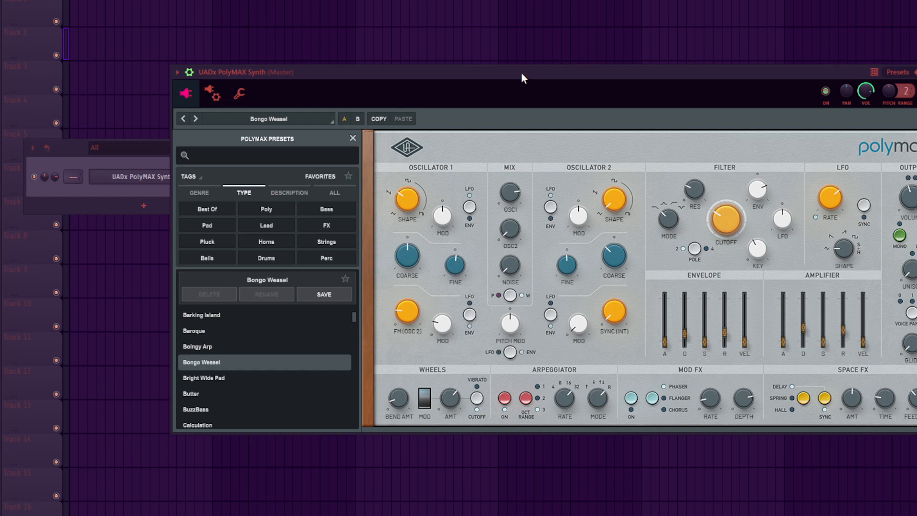
{"action": "mouse_move", "coordinate": [291, 395]}
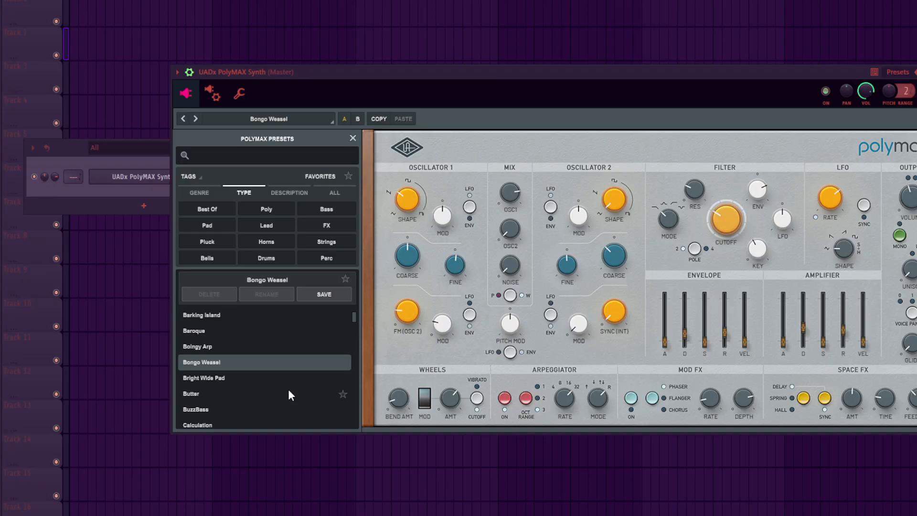
Audition Citrus Arp, Claparound and Crisp Poly, ending with the Cy Reen preset loaded.
{"action": "scroll", "scroll_direction": "down", "scroll_amount": 3}
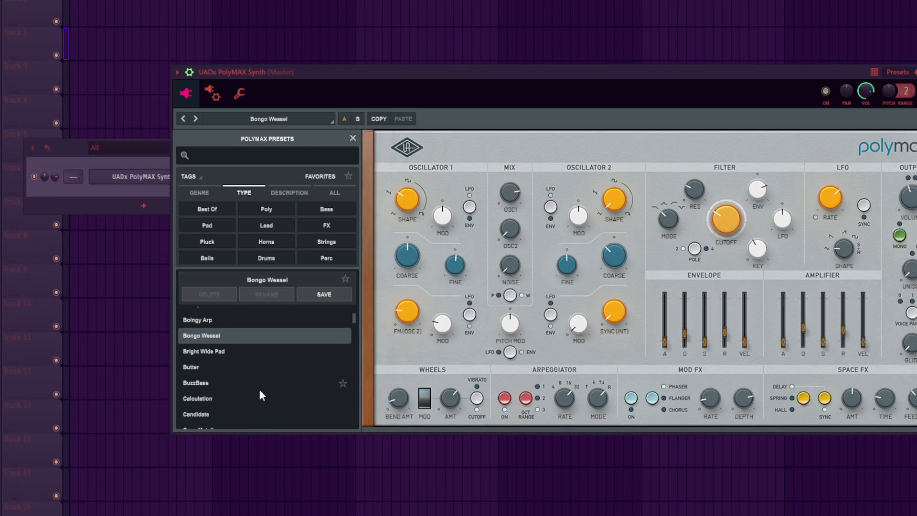
{"action": "scroll", "scroll_direction": "down", "scroll_amount": 3}
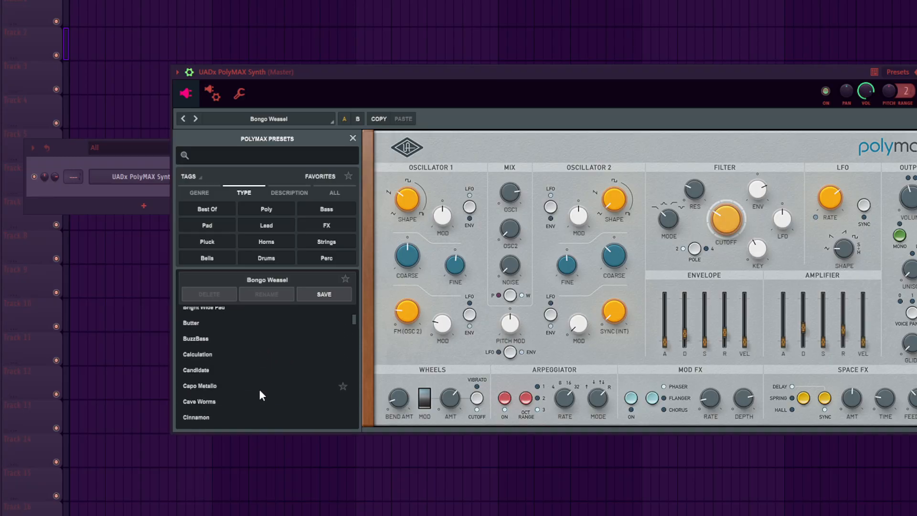
{"action": "scroll", "scroll_direction": "down", "scroll_amount": 3}
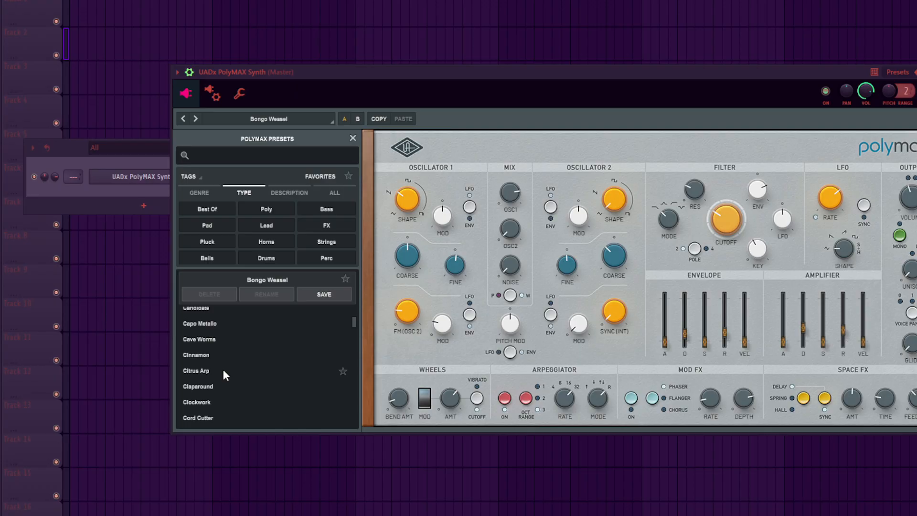
{"action": "left_click", "coordinate": [196, 371]}
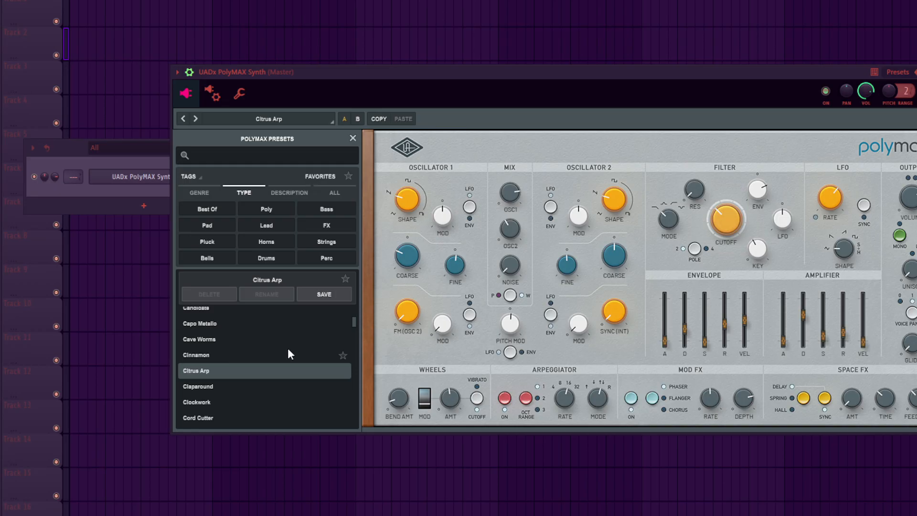
{"action": "mouse_move", "coordinate": [246, 392]}
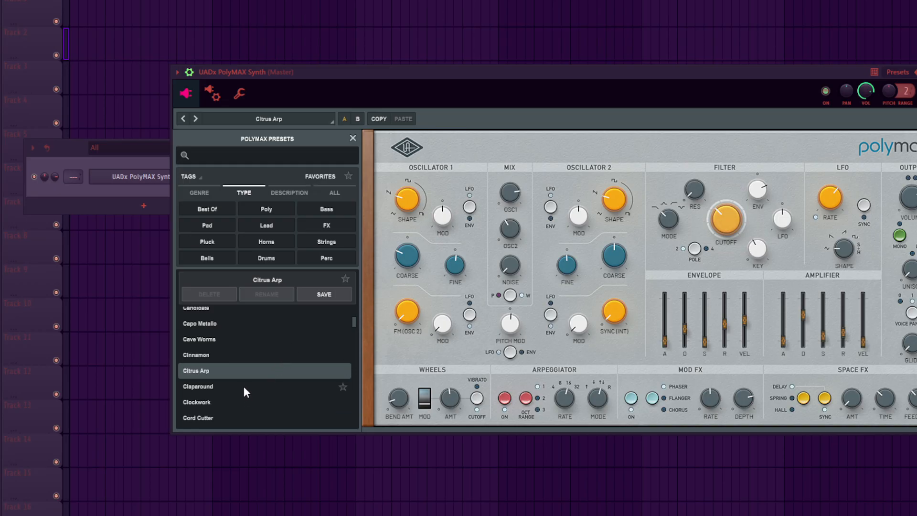
{"action": "left_click", "coordinate": [215, 386]}
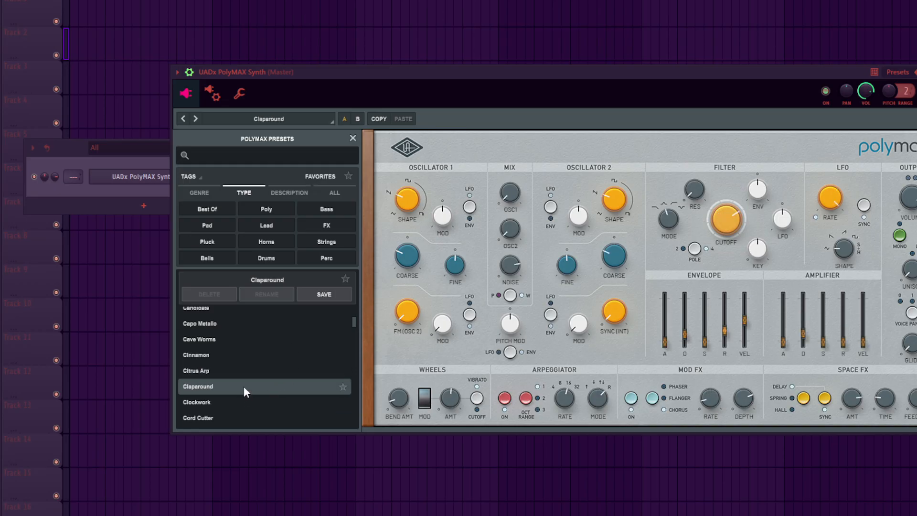
{"action": "scroll", "scroll_direction": "down", "scroll_amount": 3}
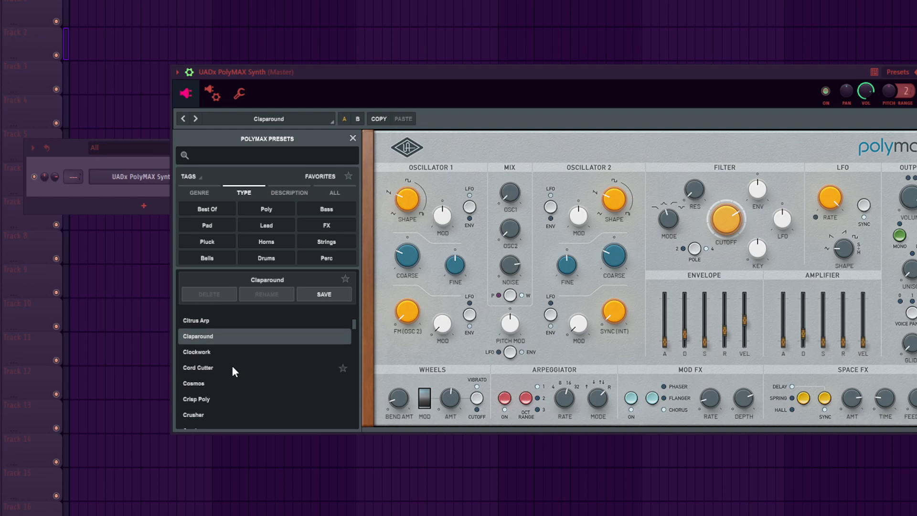
{"action": "left_click", "coordinate": [216, 367]}
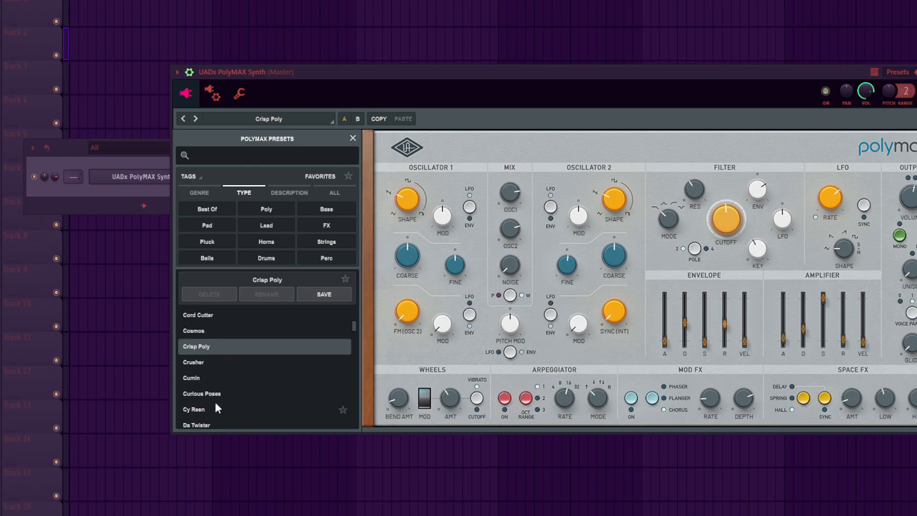
{"action": "left_click", "coordinate": [212, 409]}
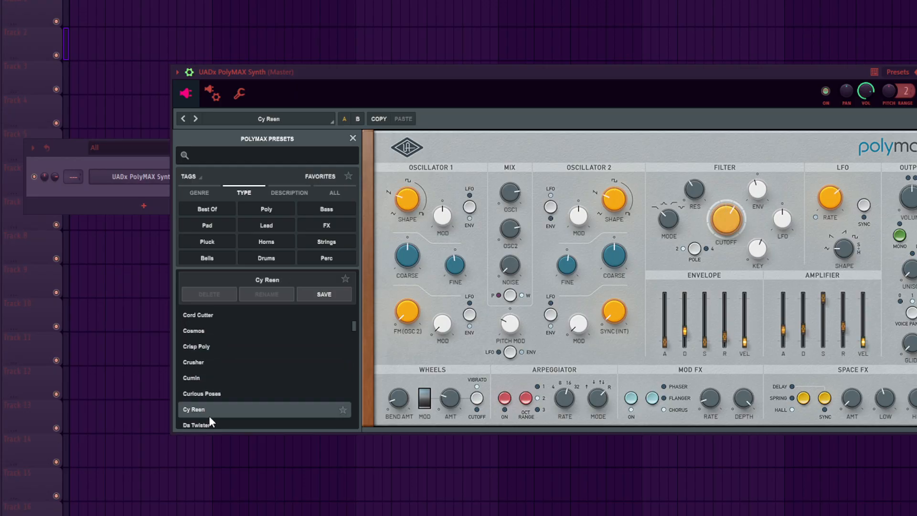